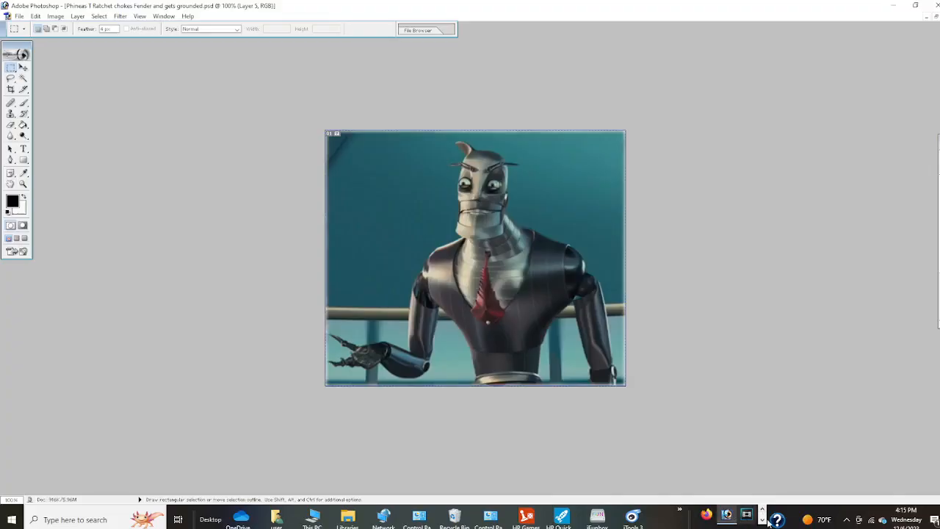
click(733, 514)
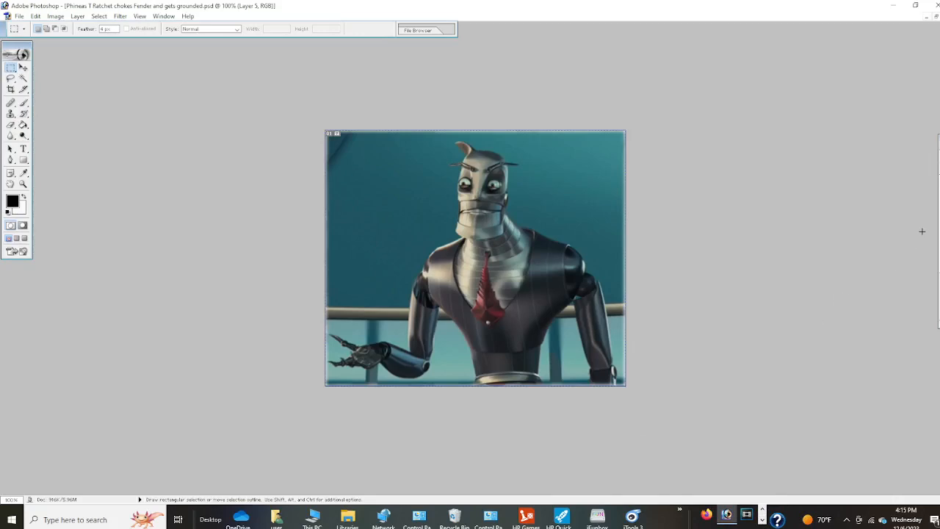
mouse_move(921, 231)
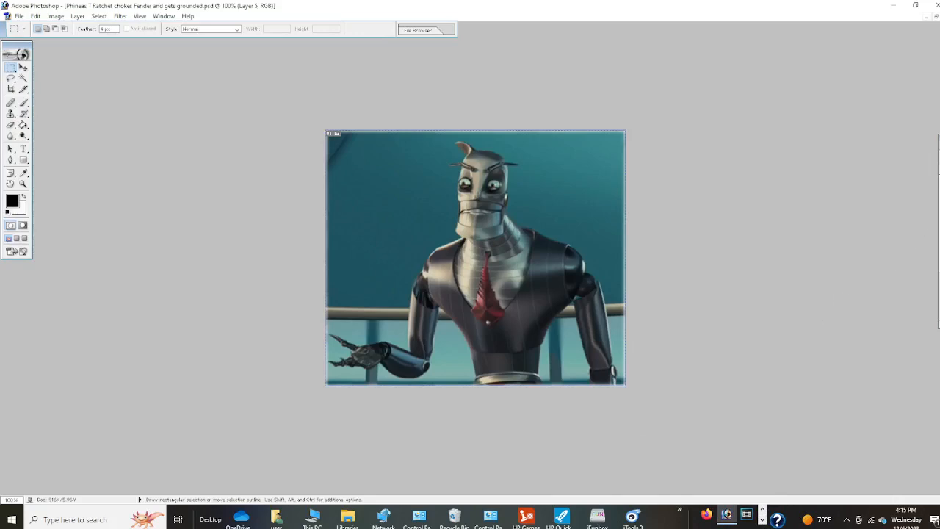